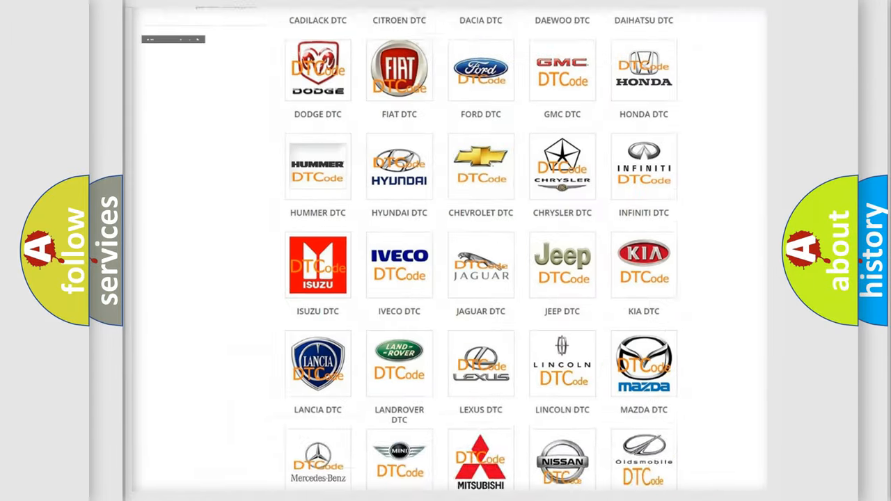
Scroll through the Nissan trouble code list starting at B0001:13
scroll("up", 3)
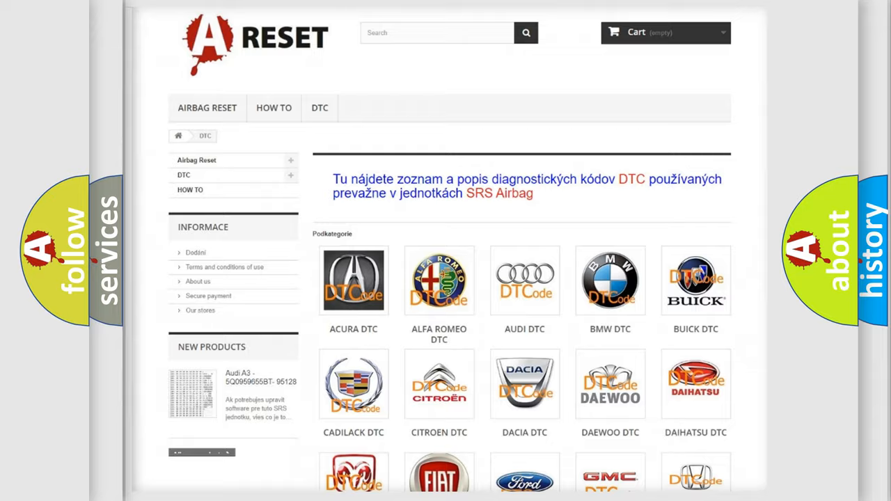
scroll("down", 3)
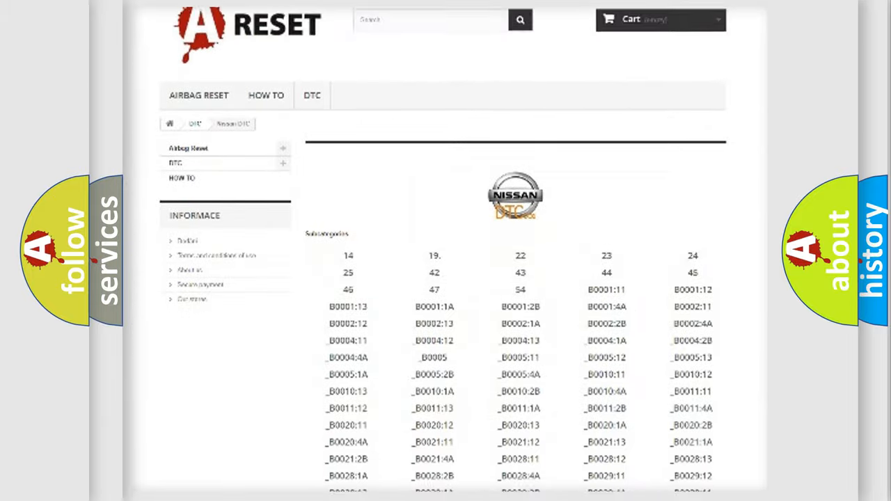
scroll("down", 3)
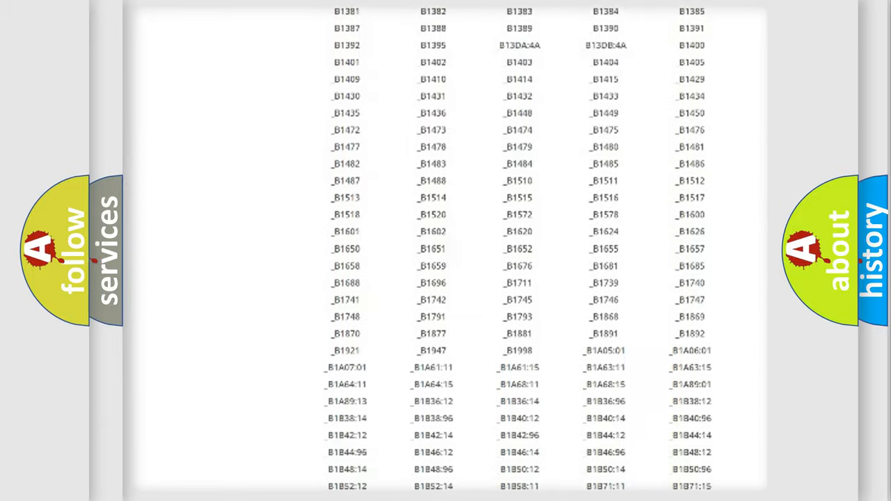
scroll("up", 3)
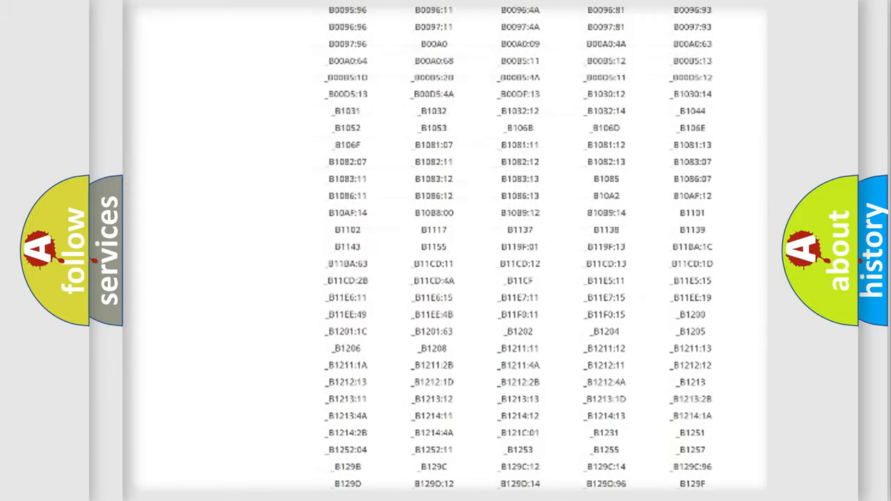
scroll("up", 3)
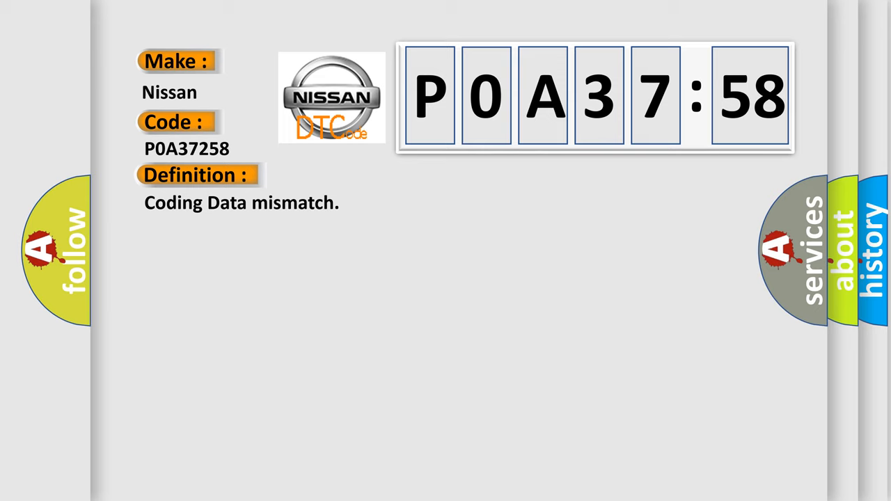
Reveal the Description explaining the ETACS-ECU vehicle information data mismatch for P0A37258
left_click(362, 176)
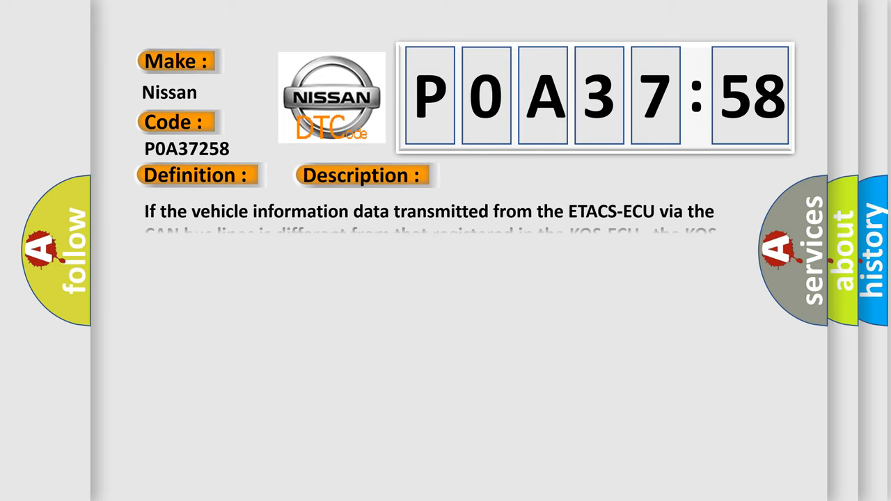